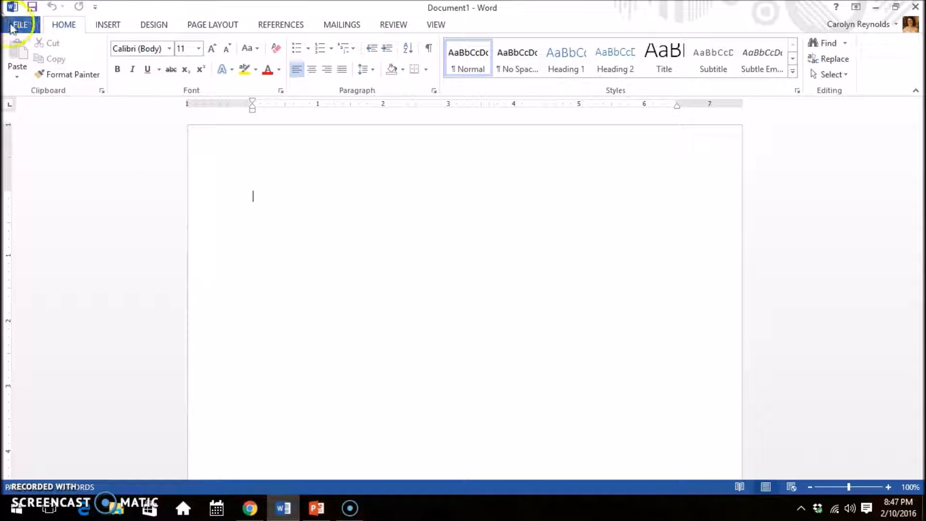
Save the blank document to Documents as 'Smith_SeniorProject'
{"action": "left_click", "coordinate": [20, 24]}
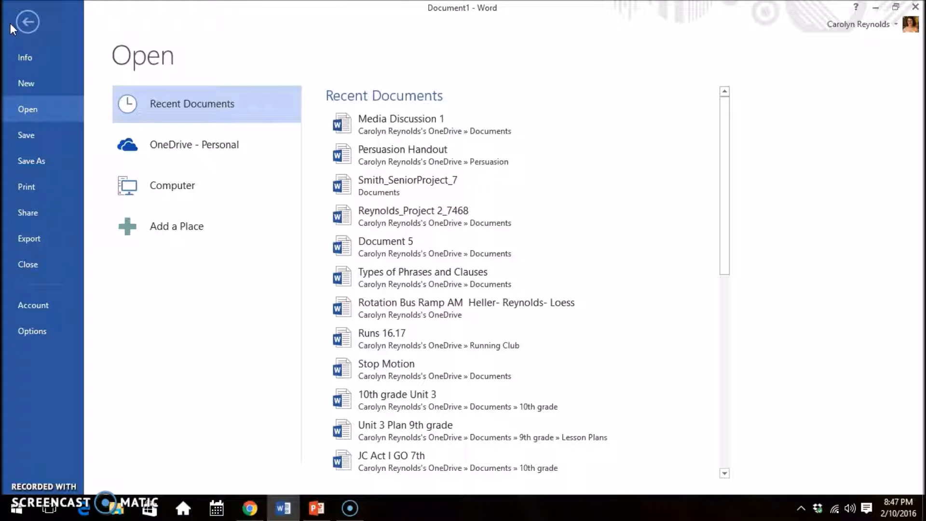
{"action": "left_click", "coordinate": [31, 161]}
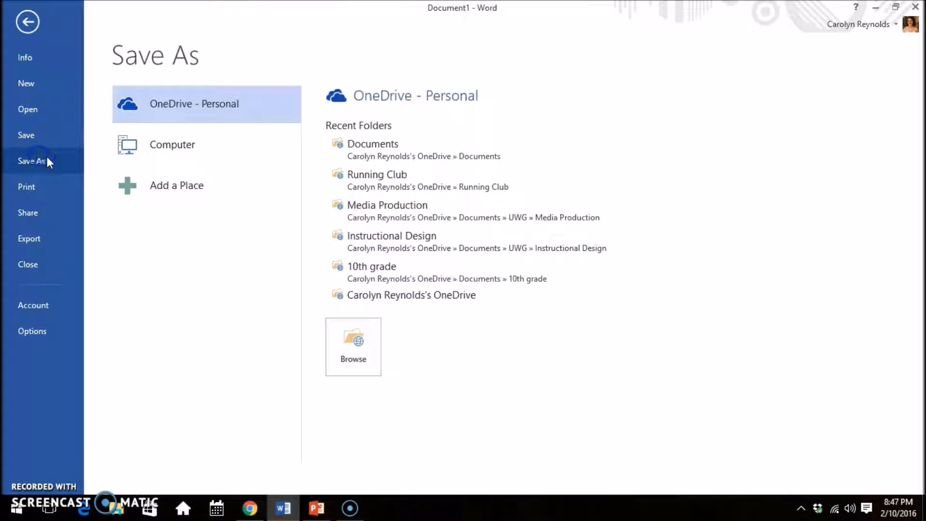
{"action": "left_click", "coordinate": [172, 145]}
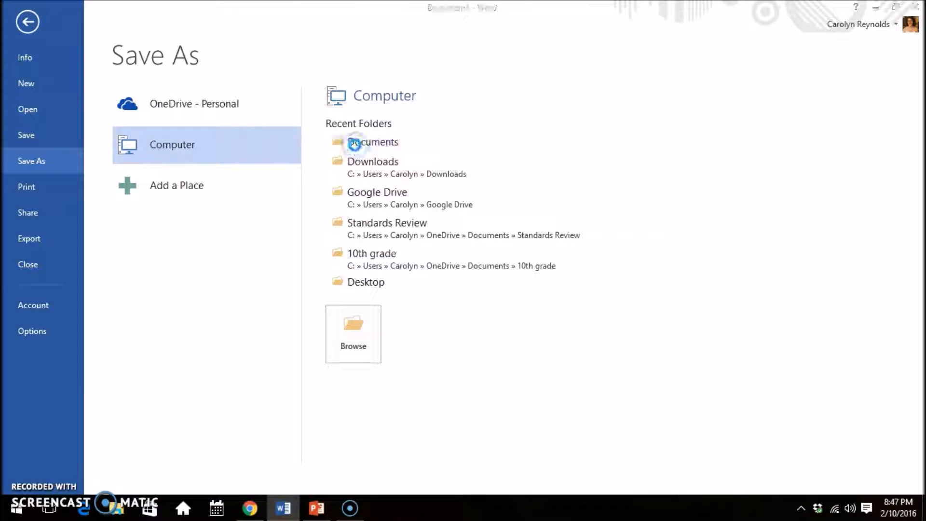
{"action": "left_click", "coordinate": [372, 142]}
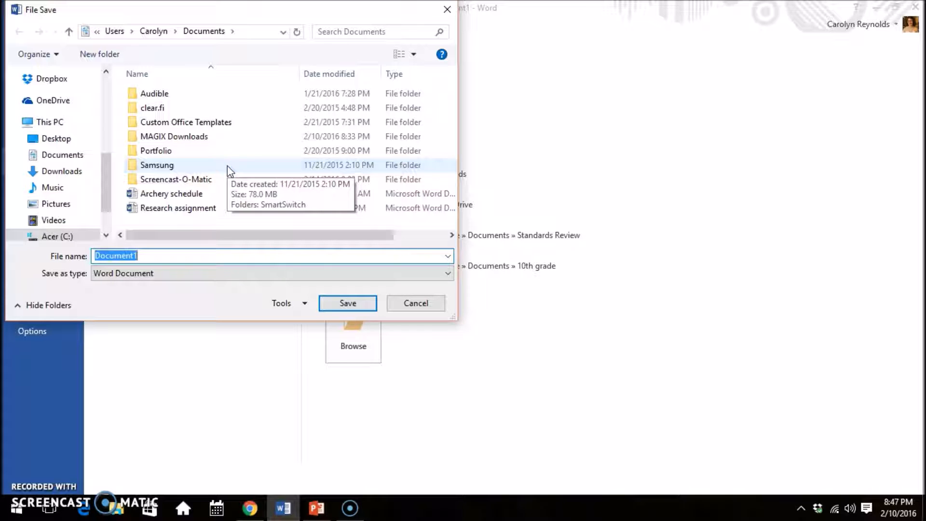
{"action": "type", "text": "Smith"}
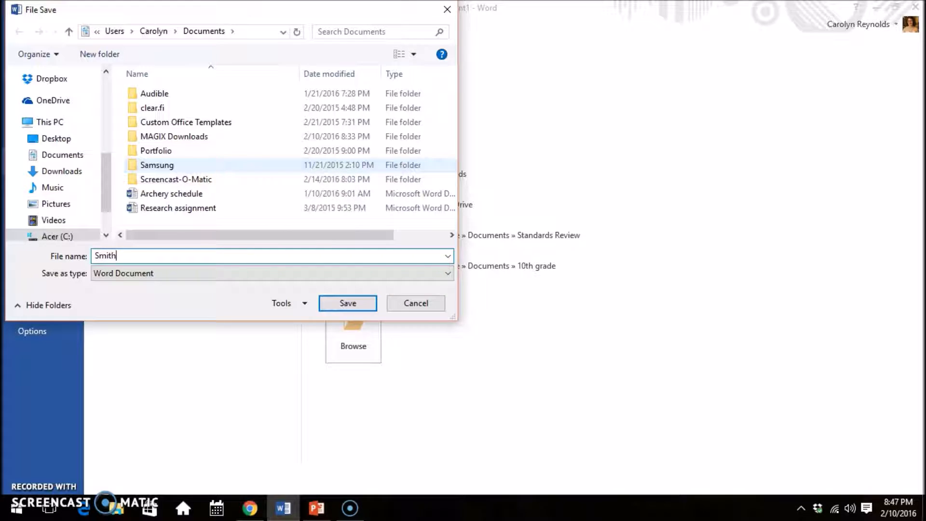
{"action": "type", "text": "_Senior"}
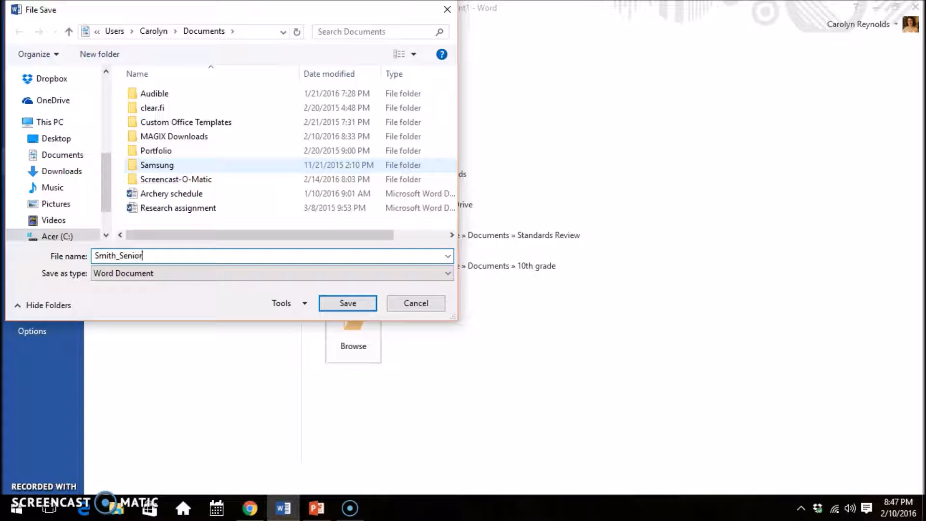
{"action": "type", "text": "Project"}
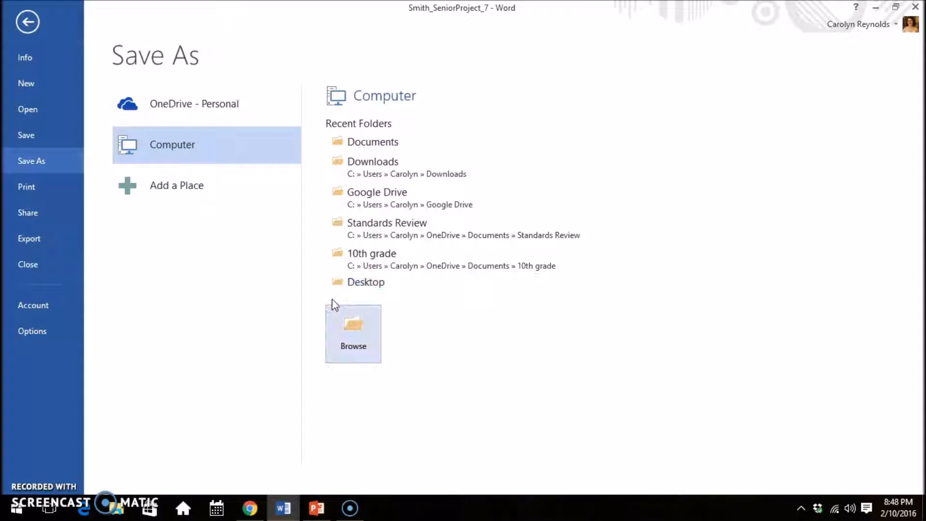
Set the typing font to Times New Roman, size 12
{"action": "left_click", "coordinate": [27, 22]}
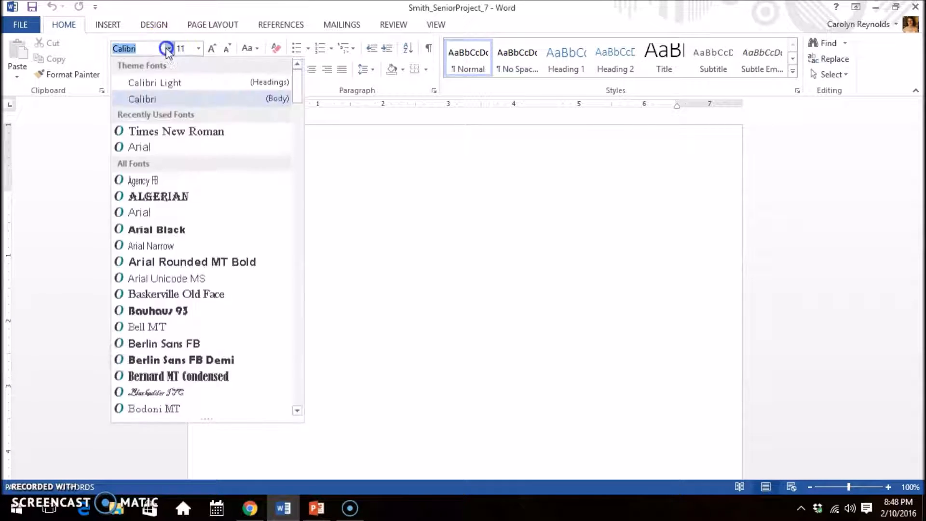
{"action": "left_click", "coordinate": [175, 131]}
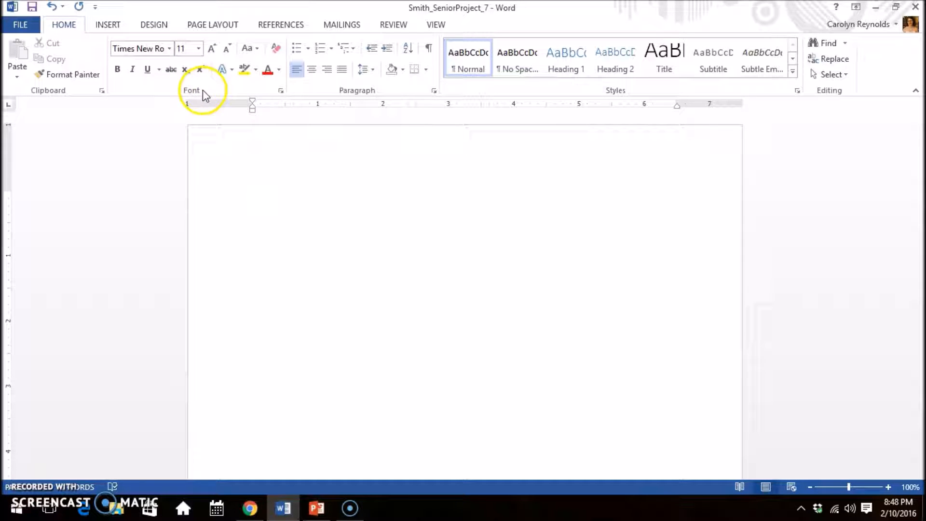
{"action": "left_click", "coordinate": [197, 48]}
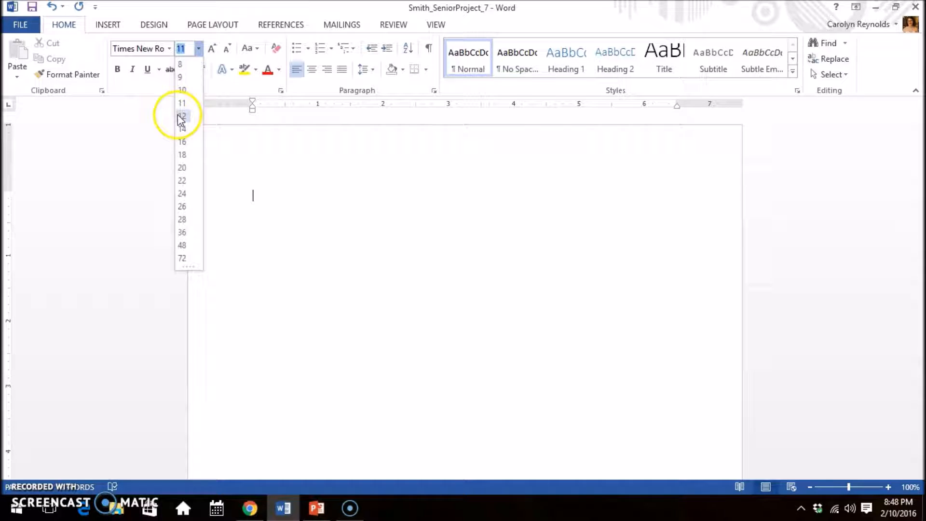
{"action": "left_click", "coordinate": [182, 116]}
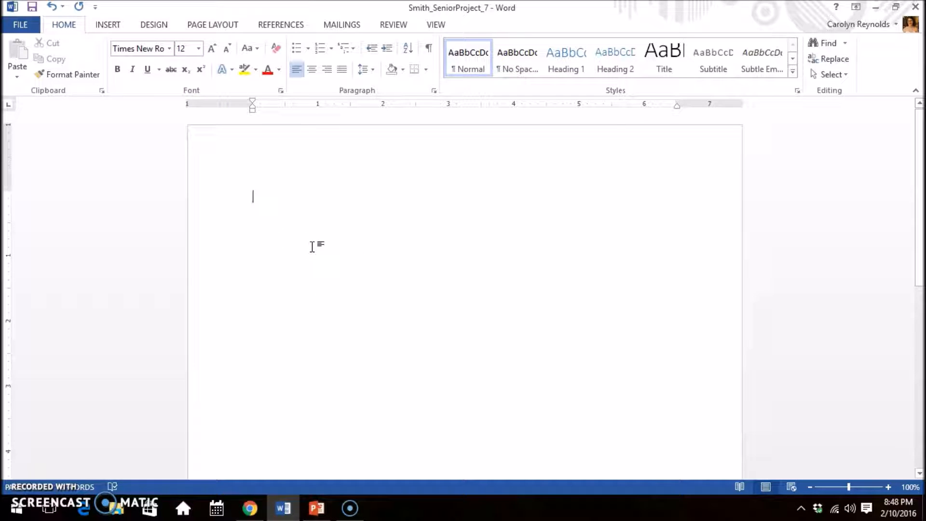
Set the paragraph Spacing After to 0 pt
{"action": "left_click", "coordinate": [212, 25]}
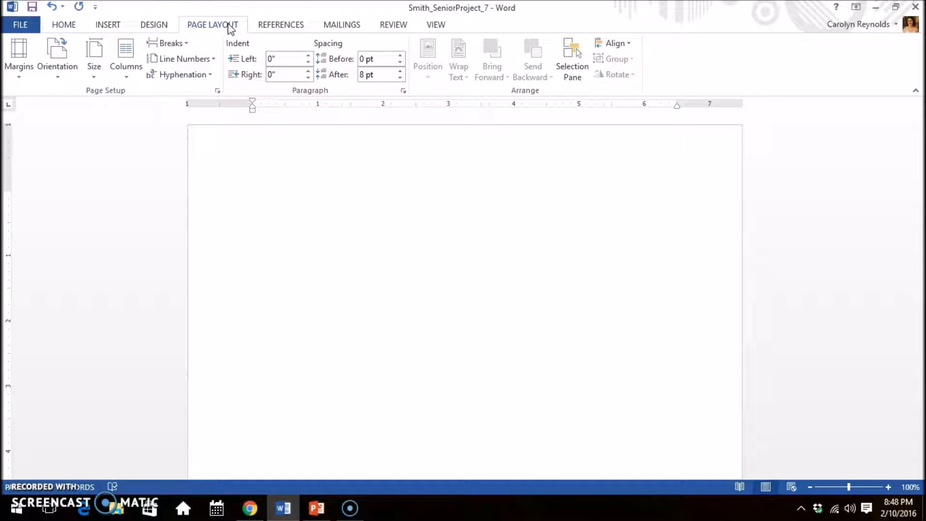
{"action": "mouse_move", "coordinate": [265, 25]}
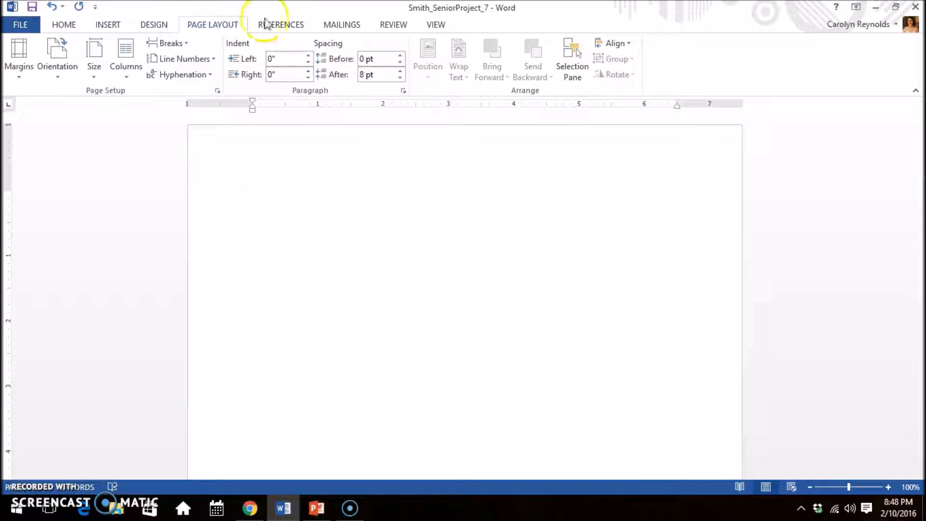
{"action": "left_click", "coordinate": [399, 77]}
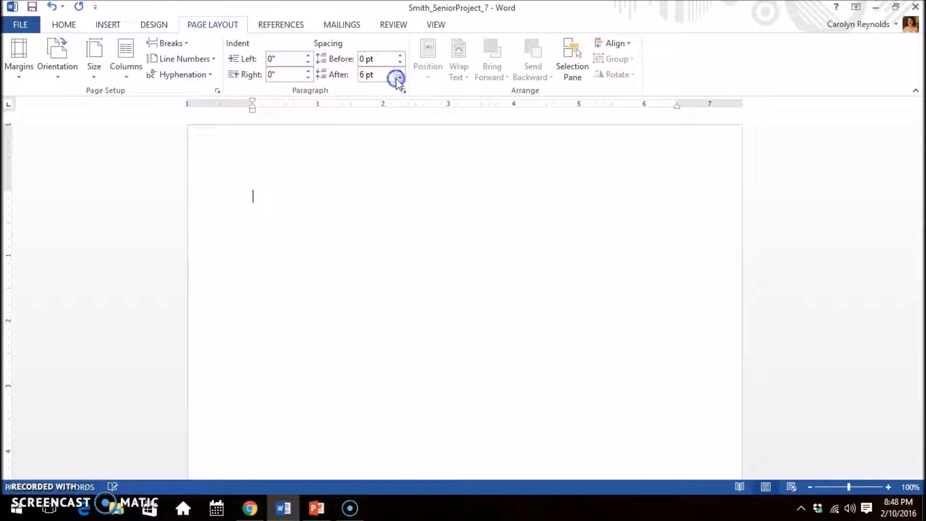
{"action": "left_click", "coordinate": [400, 77]}
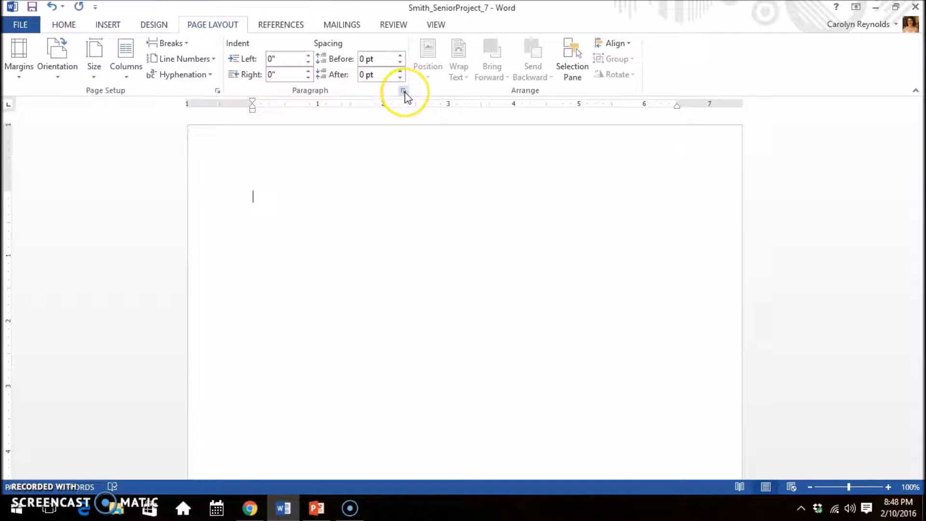
Set line spacing to Double in the Paragraph dialog
{"action": "left_click", "coordinate": [404, 90]}
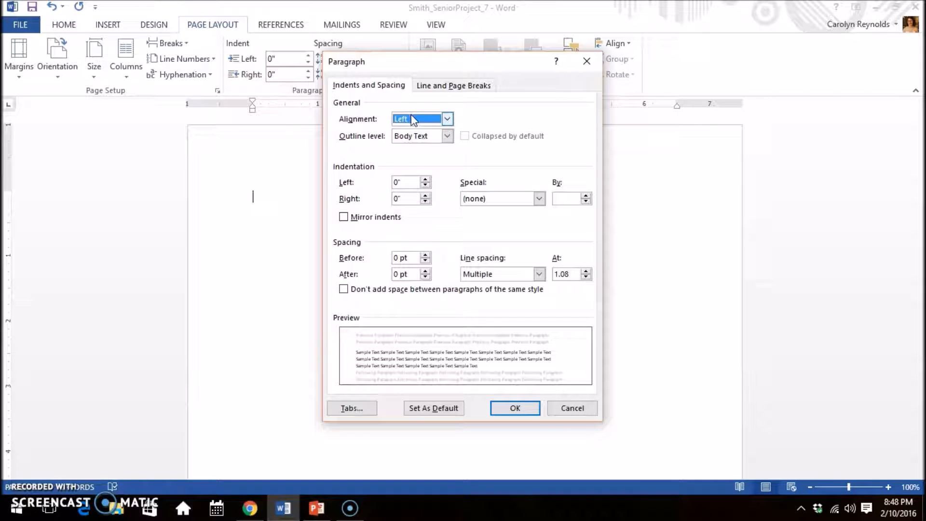
{"action": "left_click", "coordinate": [539, 273]}
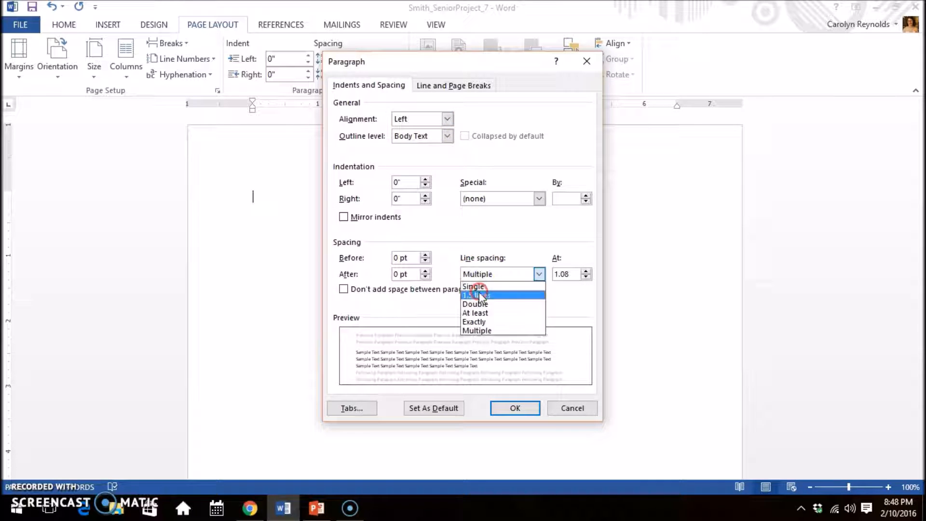
{"action": "left_click", "coordinate": [475, 304]}
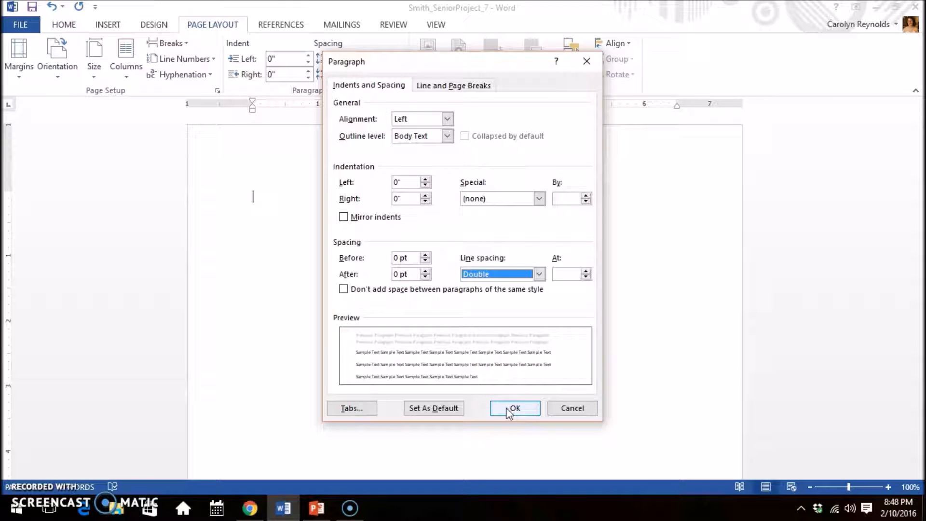
{"action": "left_click", "coordinate": [514, 408]}
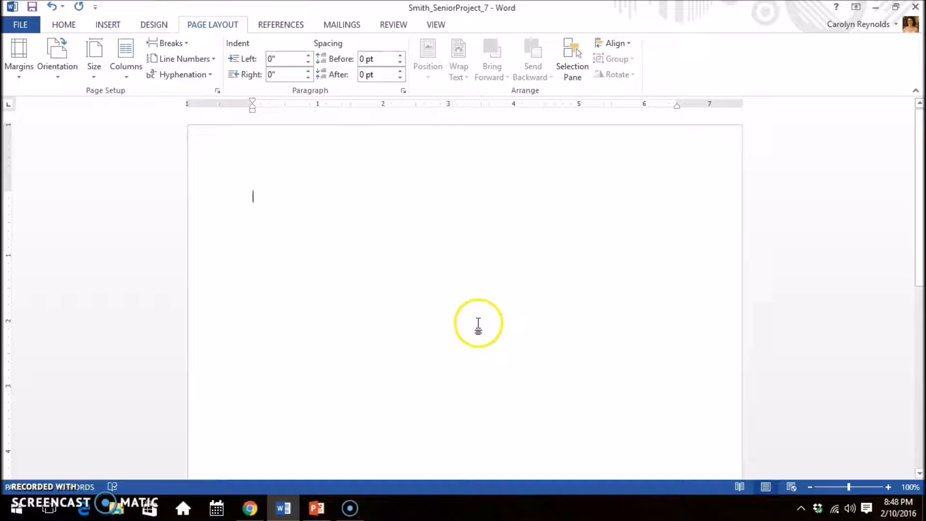
{"action": "mouse_move", "coordinate": [463, 237]}
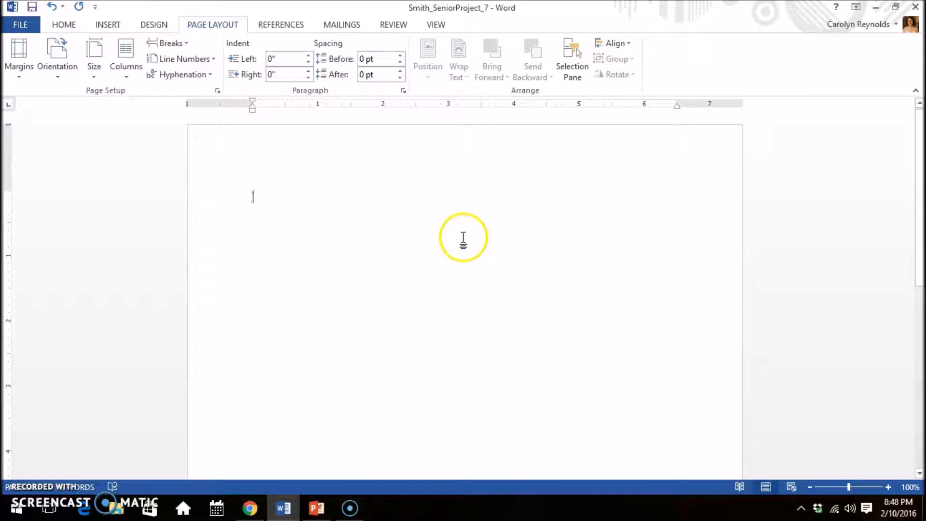
{"action": "mouse_move", "coordinate": [516, 137]}
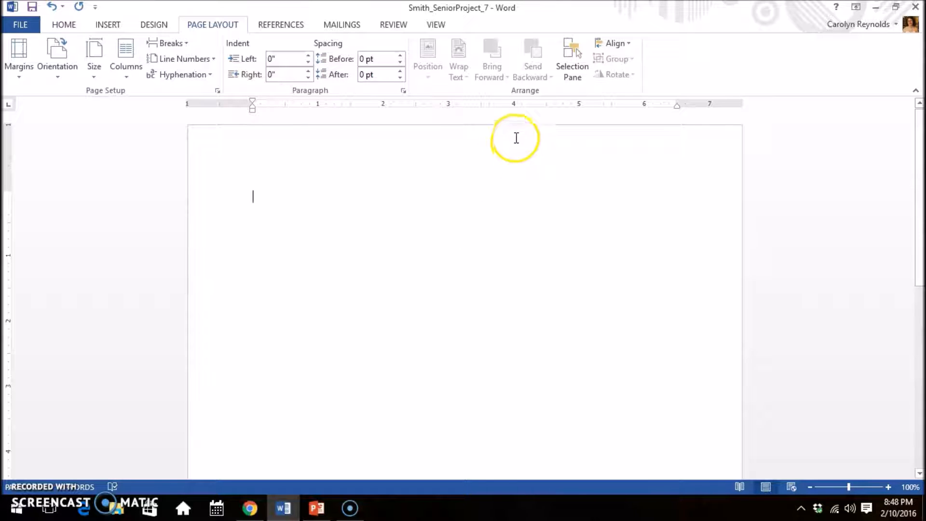
Add a top-right 'Smith 1' page-number header in Times New Roman 12, then close it
{"action": "left_click", "coordinate": [108, 24]}
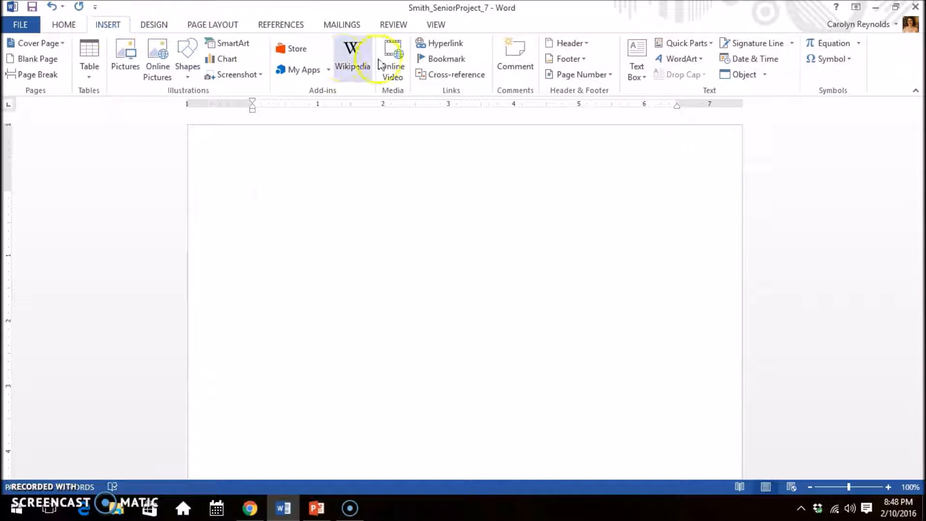
{"action": "left_click", "coordinate": [580, 74]}
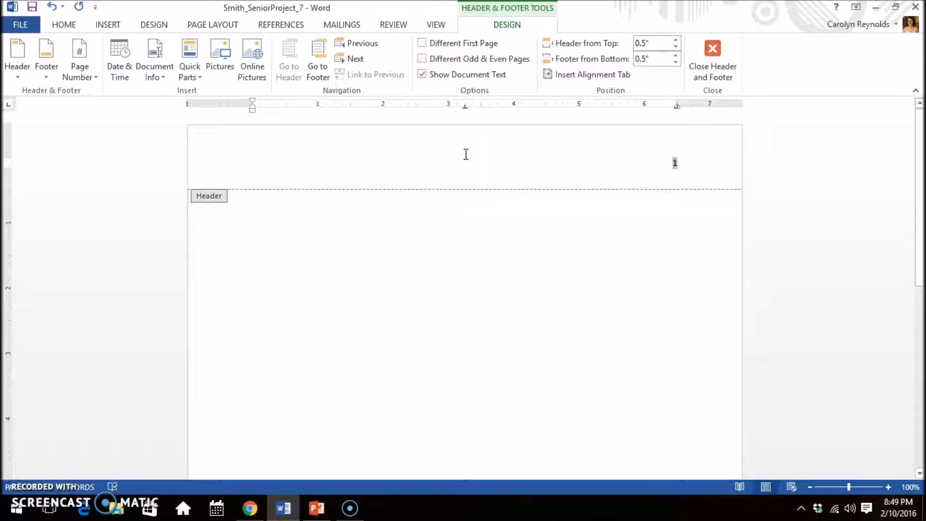
{"action": "type", "text": "Smith"}
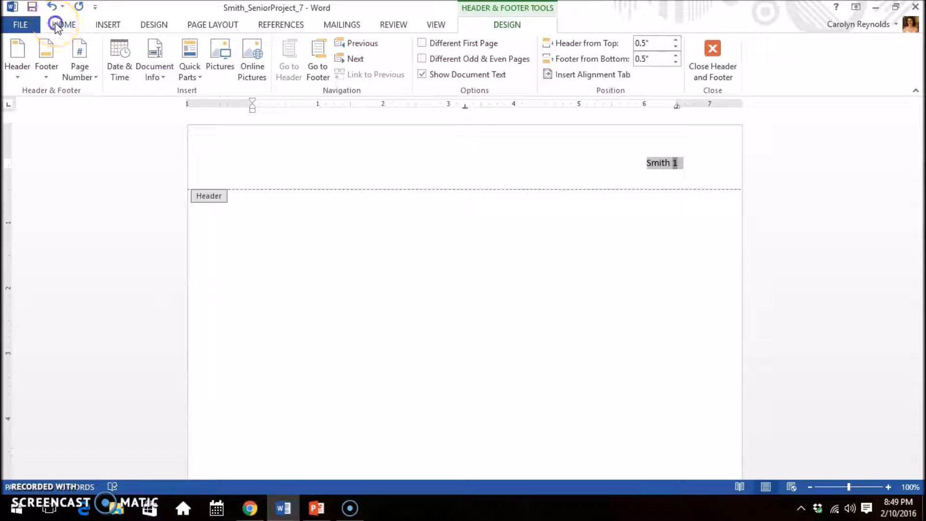
{"action": "left_click", "coordinate": [63, 24]}
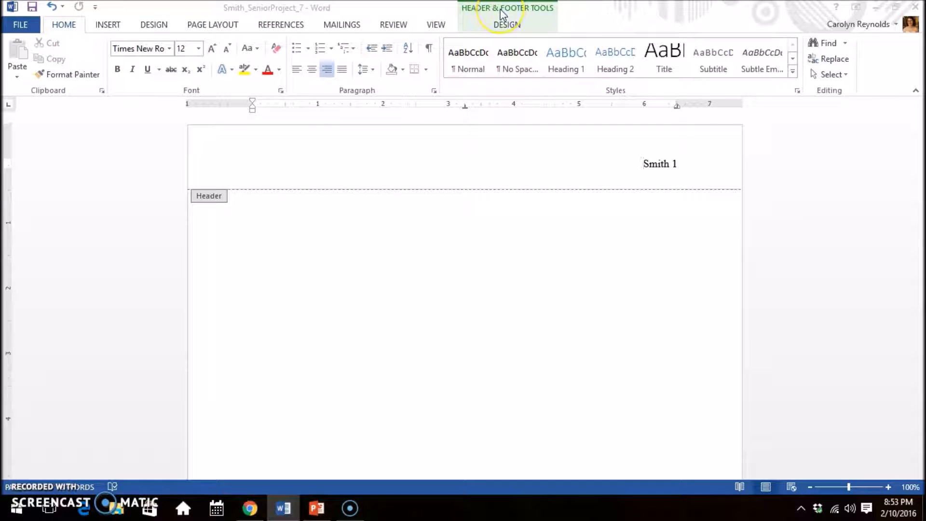
{"action": "left_click", "coordinate": [506, 16]}
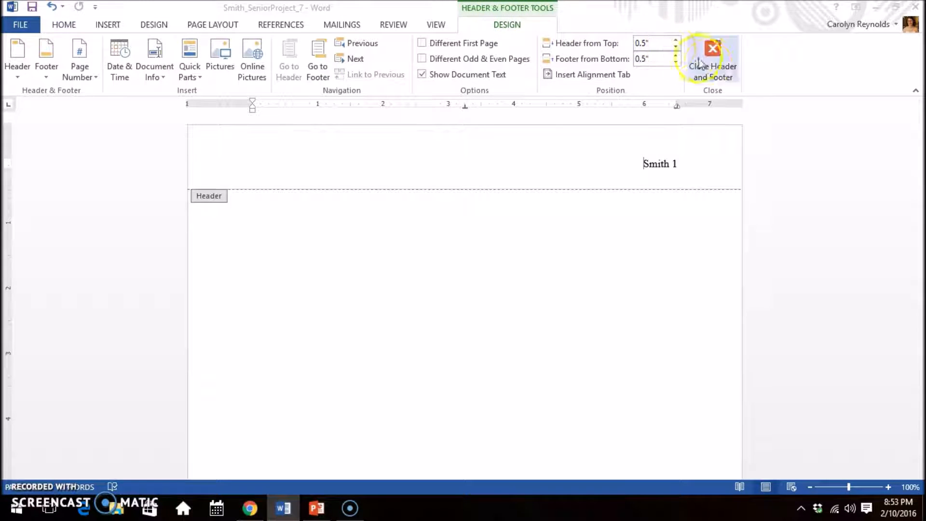
{"action": "left_click", "coordinate": [713, 59]}
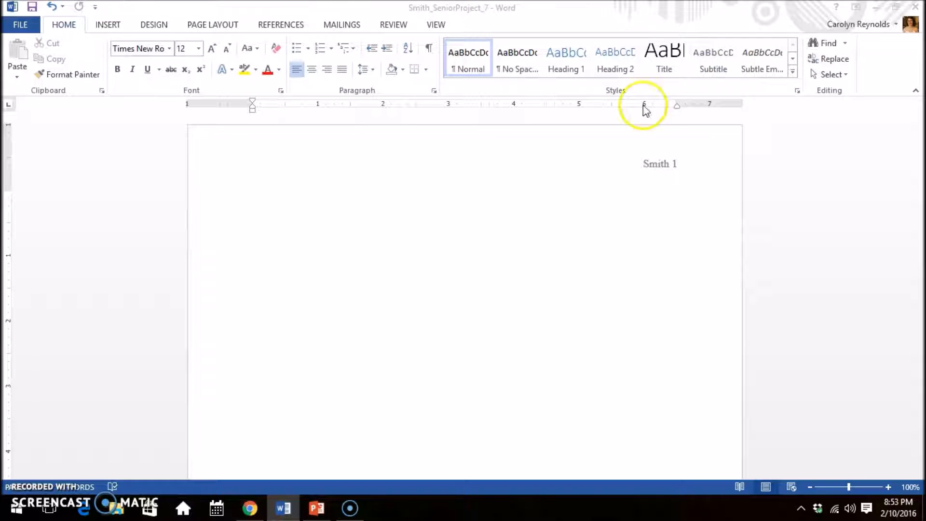
{"action": "mouse_move", "coordinate": [543, 210]}
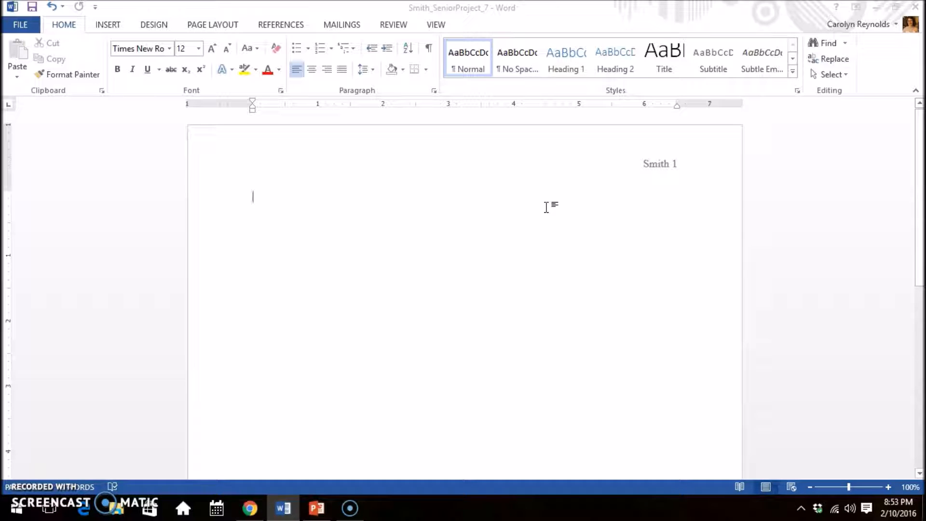
Type the student and teacher names, 'John Smith' and 'June Carter'
{"action": "type", "text": "John"}
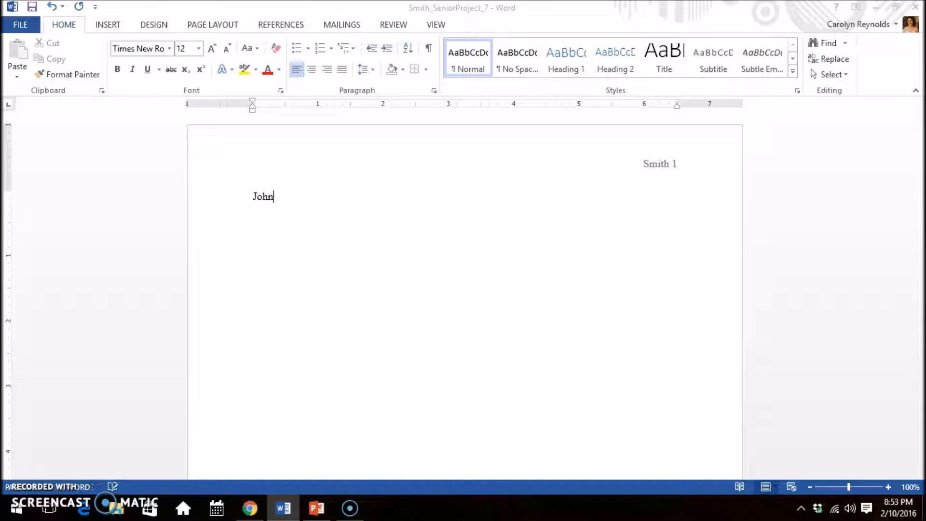
{"action": "type", "text": "Smith"}
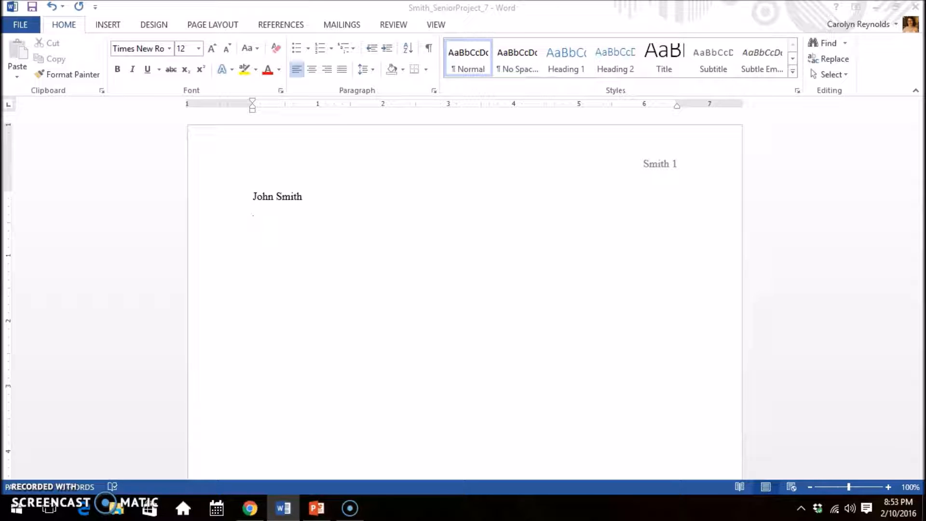
{"action": "type", "text": "June"}
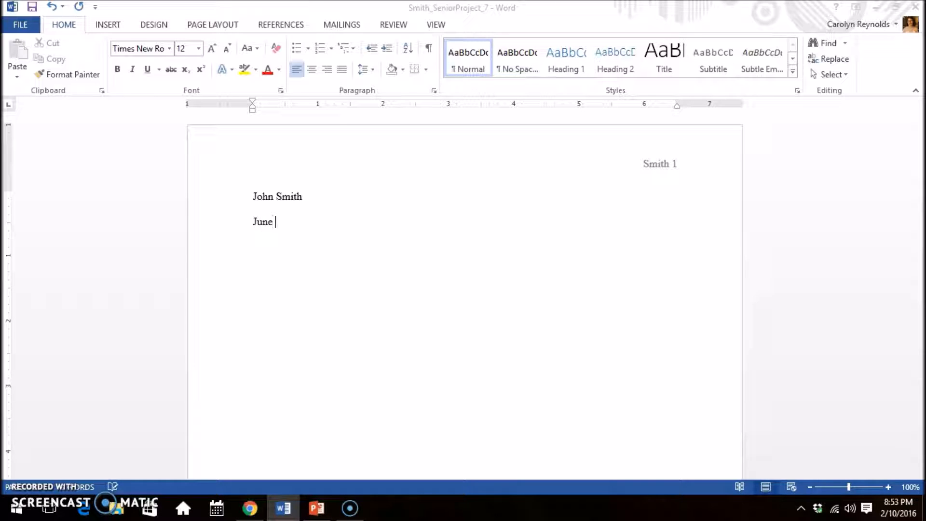
{"action": "type", "text": "Carter"}
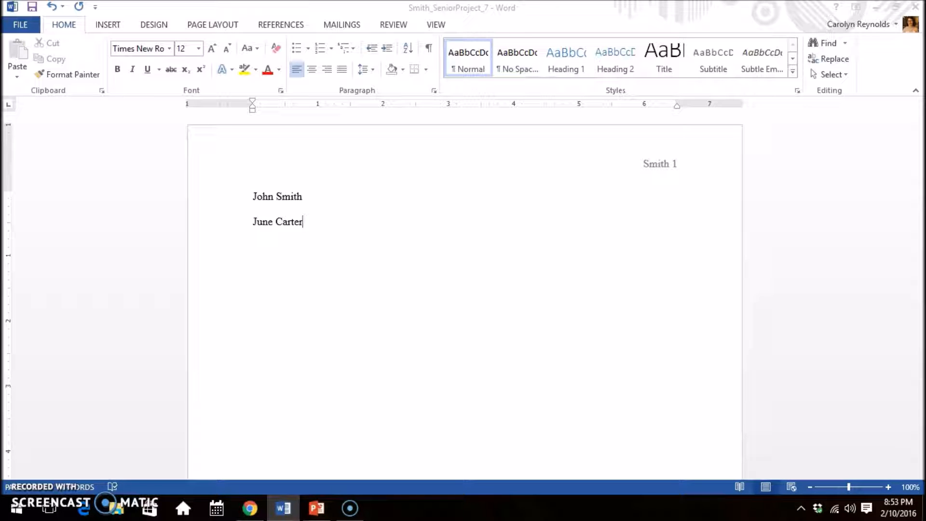
Add the heading lines 'Senior English' and '9 February 2016', each on its own line
{"action": "key", "text": "enter"}
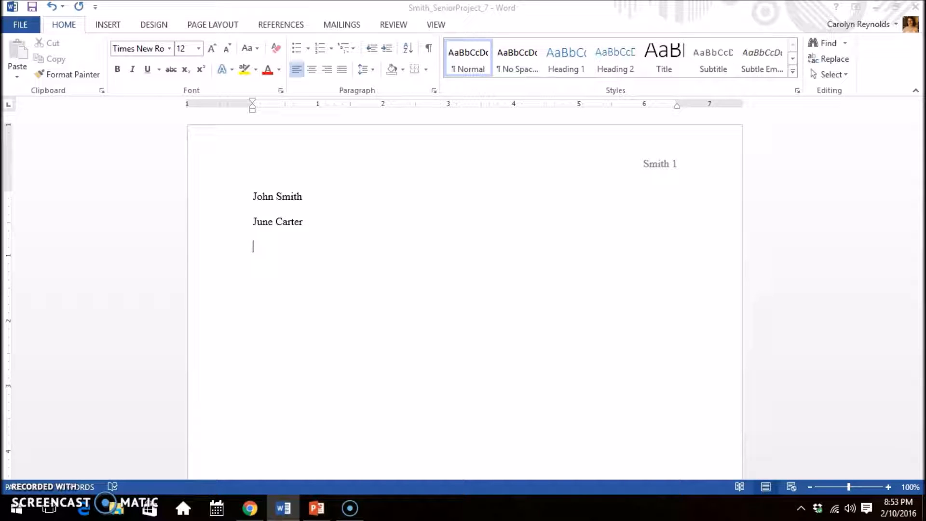
{"action": "type", "text": "Senior"}
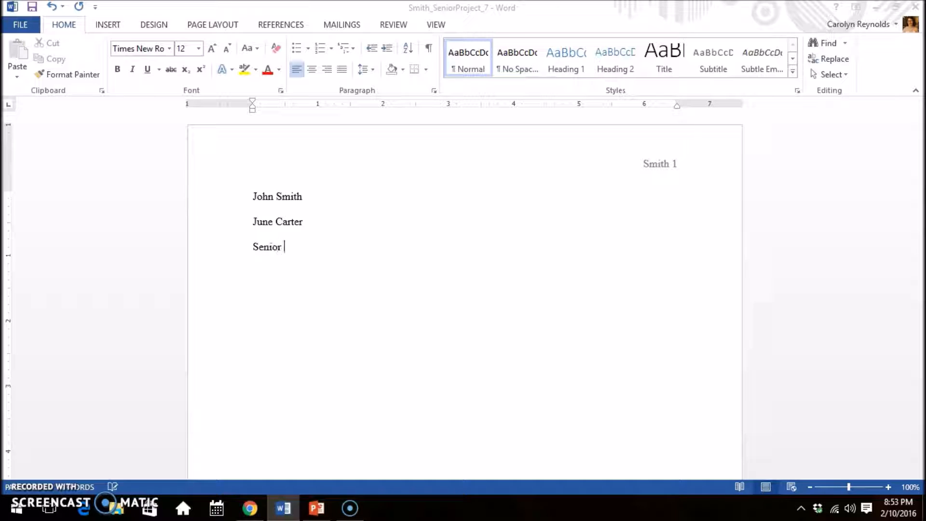
{"action": "type", "text": "English"}
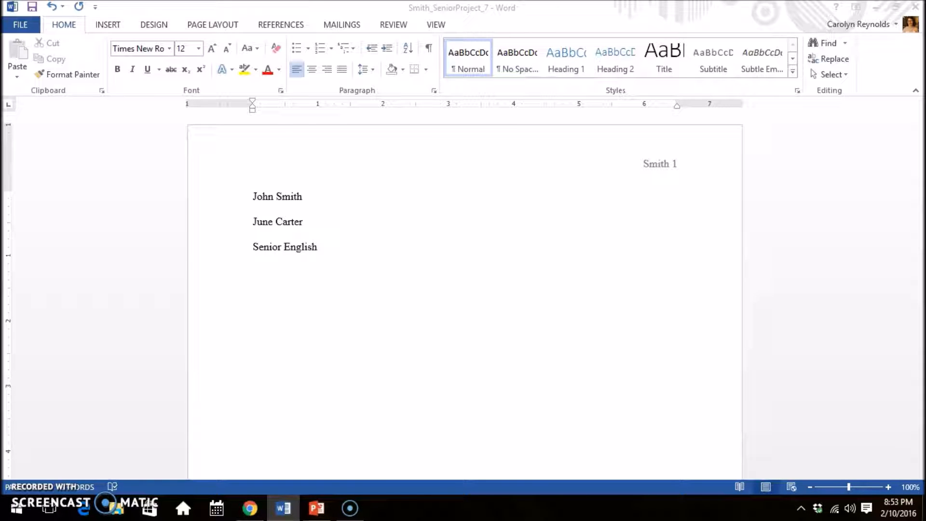
{"action": "key", "text": "enter"}
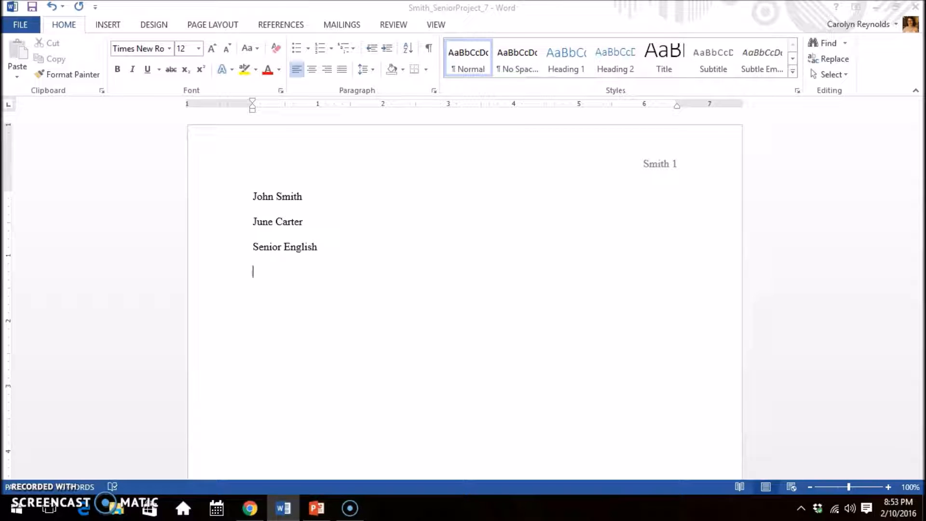
{"action": "type", "text": "9 Fe"}
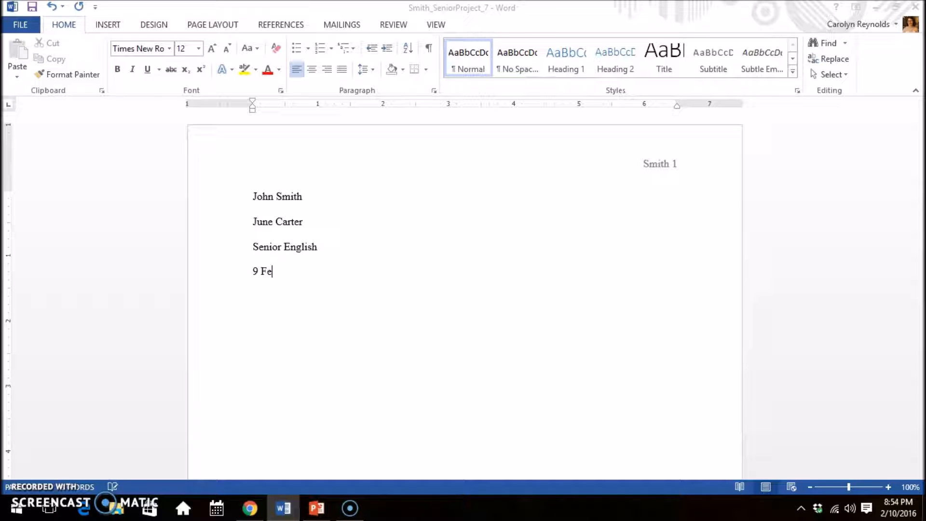
{"action": "type", "text": "bruary"}
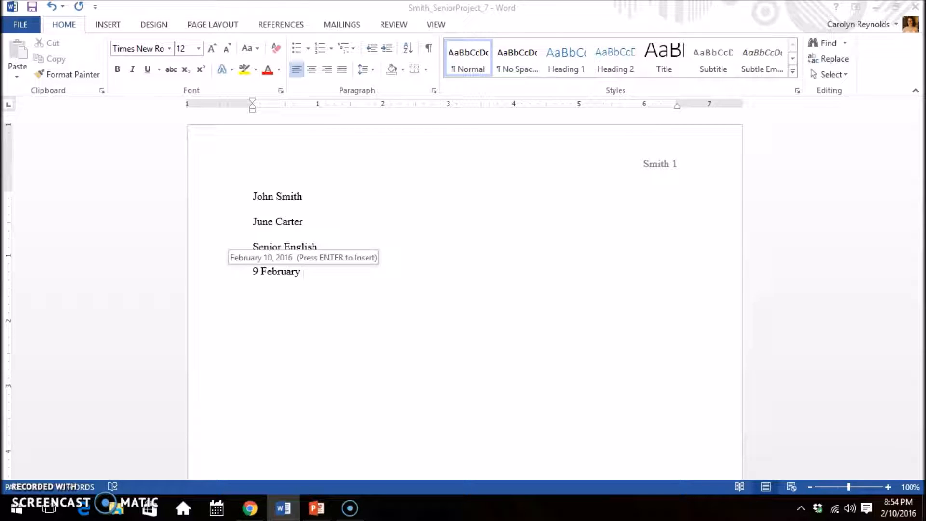
{"action": "type", "text": "2016"}
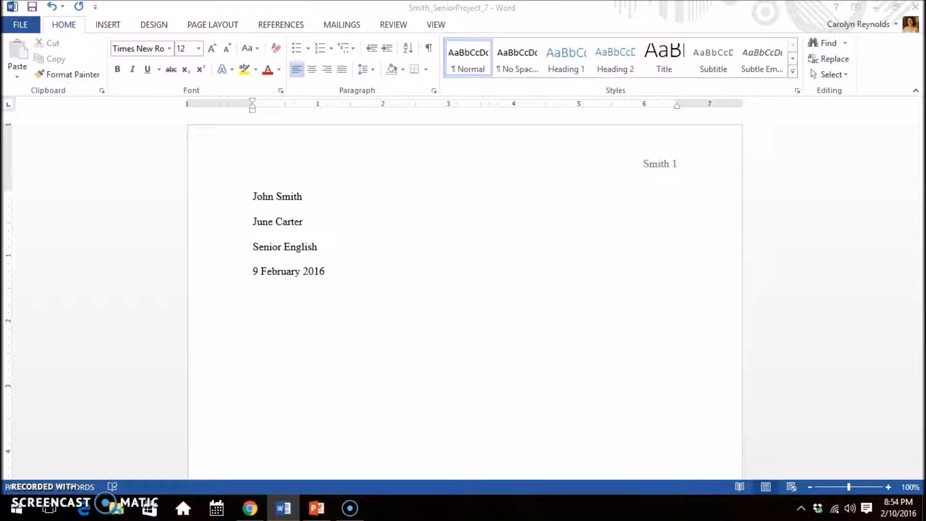
{"action": "key", "text": "enter"}
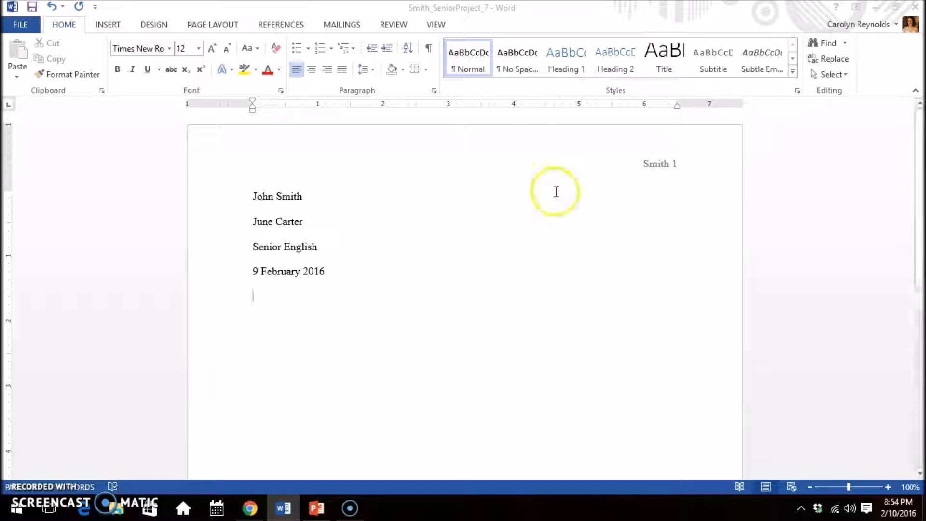
{"action": "mouse_move", "coordinate": [446, 149]}
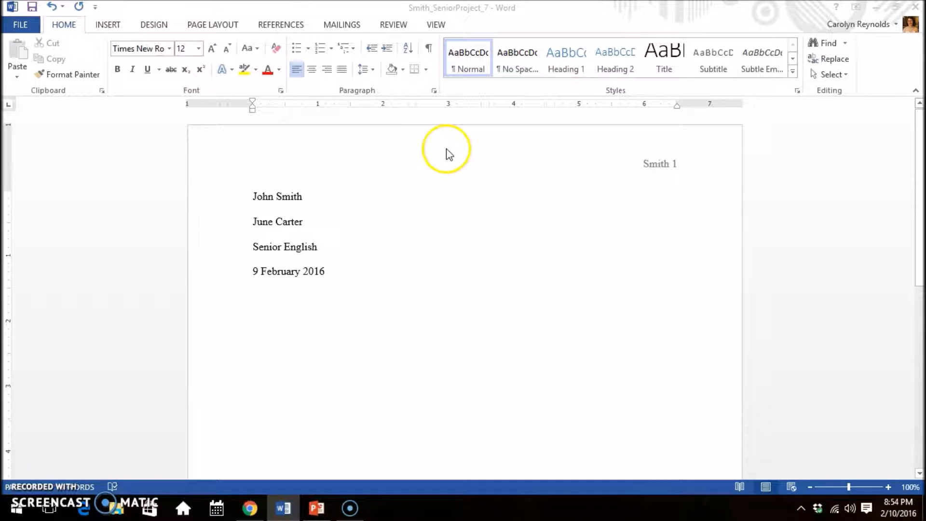
{"action": "mouse_move", "coordinate": [311, 69]}
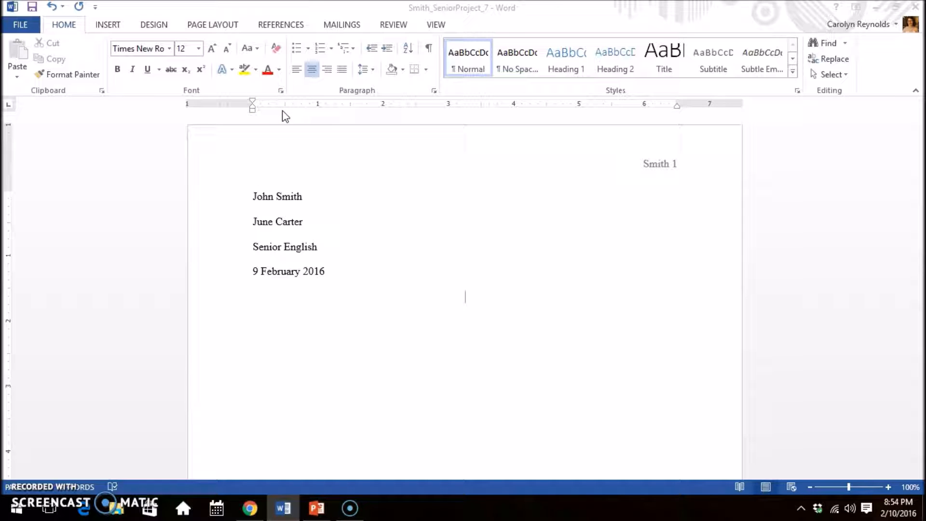
Type the centered title 'Adventures of a Plastic Surgeon'
{"action": "type", "text": "A"}
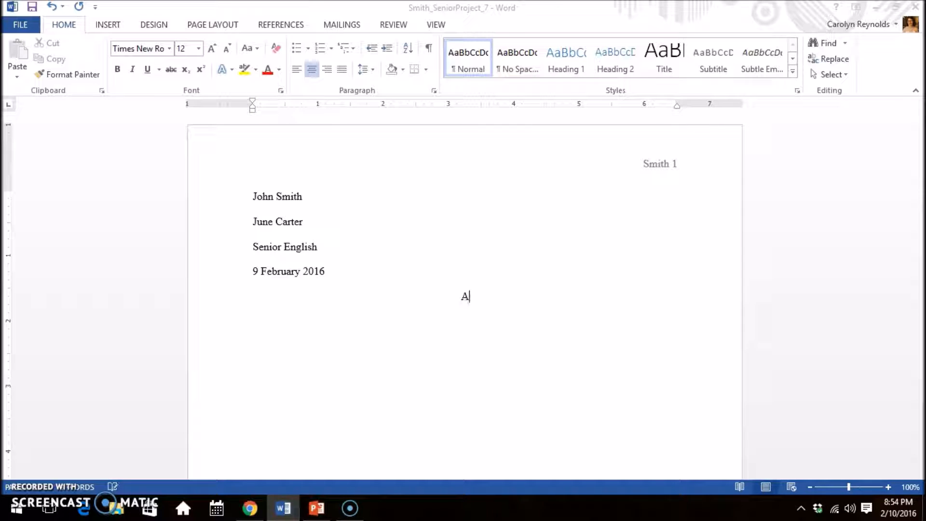
{"action": "type", "text": "dventures of a Plastic S"}
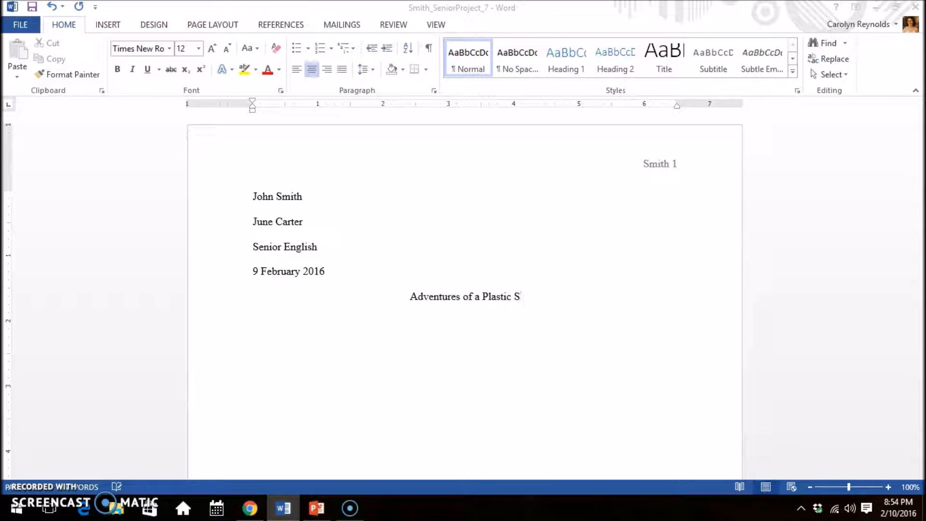
{"action": "type", "text": "urge"}
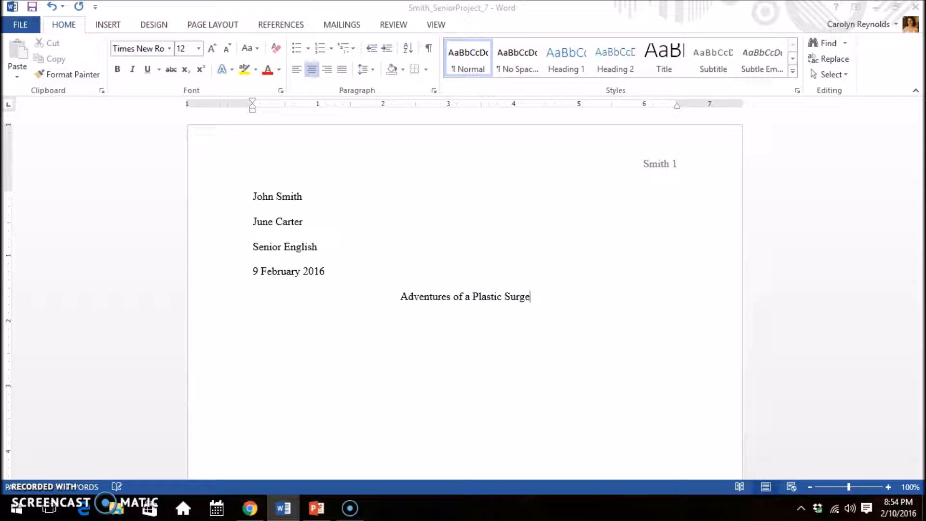
{"action": "type", "text": "on"}
{"action": "type", "text": "R"}
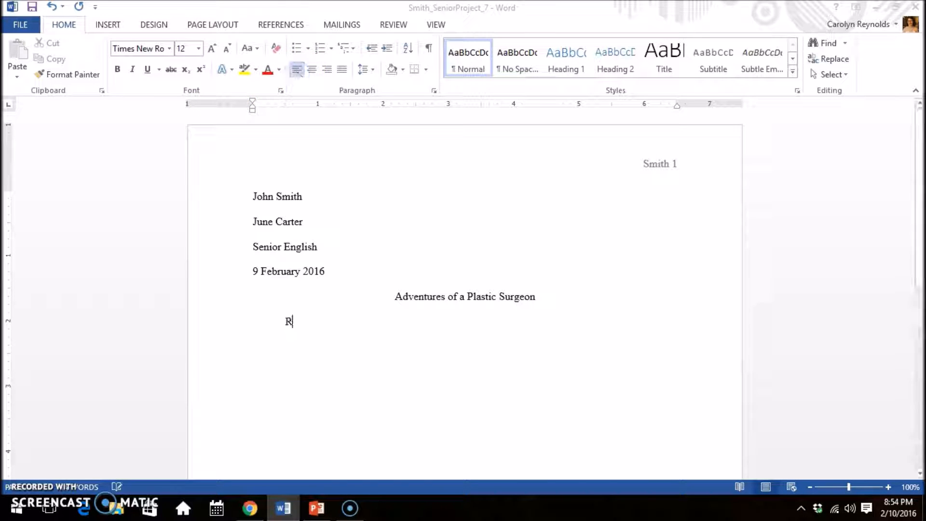
Type the opening body text 'Research shows that those who follow their goals'
{"action": "type", "text": "esearch"}
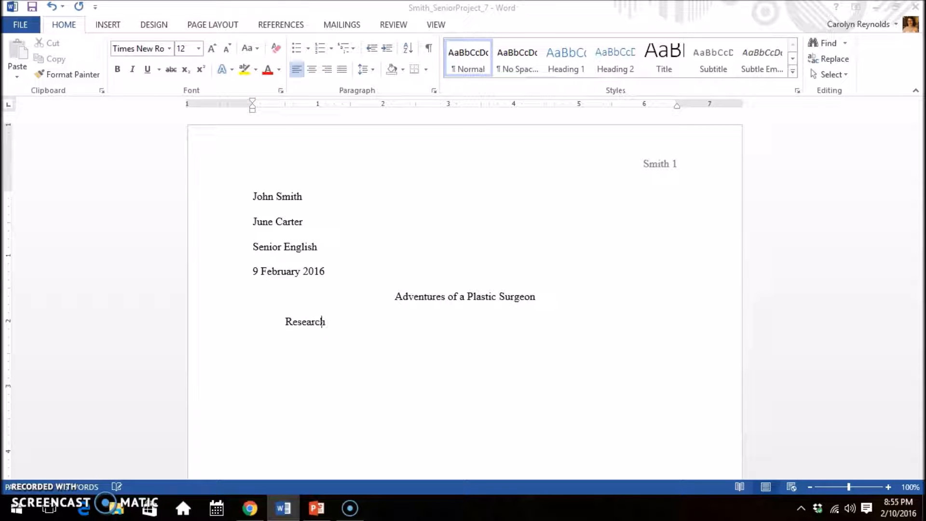
{"action": "type", "text": "shows that"}
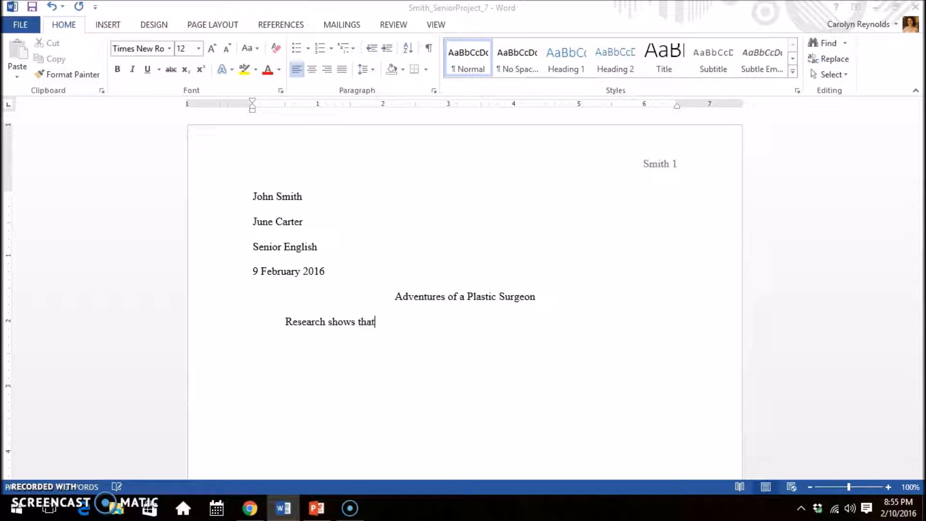
{"action": "type", "text": "those who fo"}
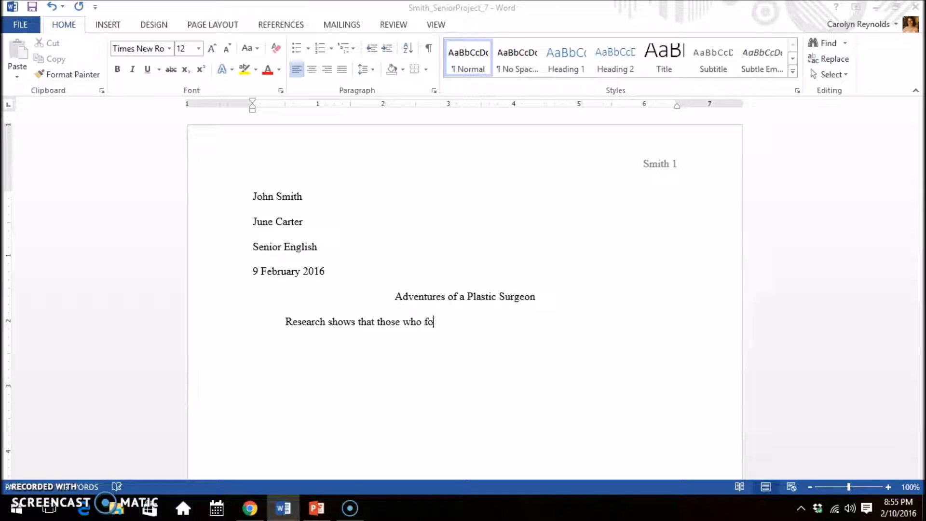
{"action": "type", "text": "llow their goa"}
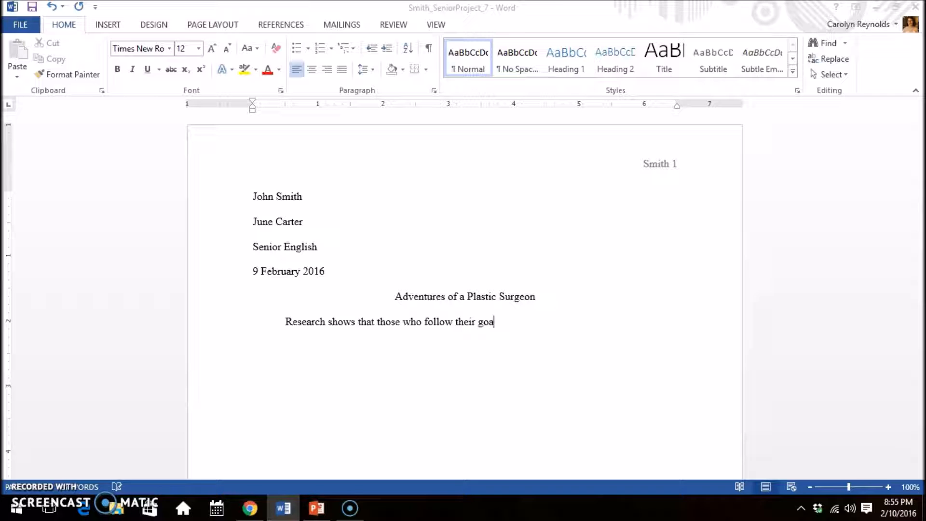
{"action": "type", "text": "ls…"}
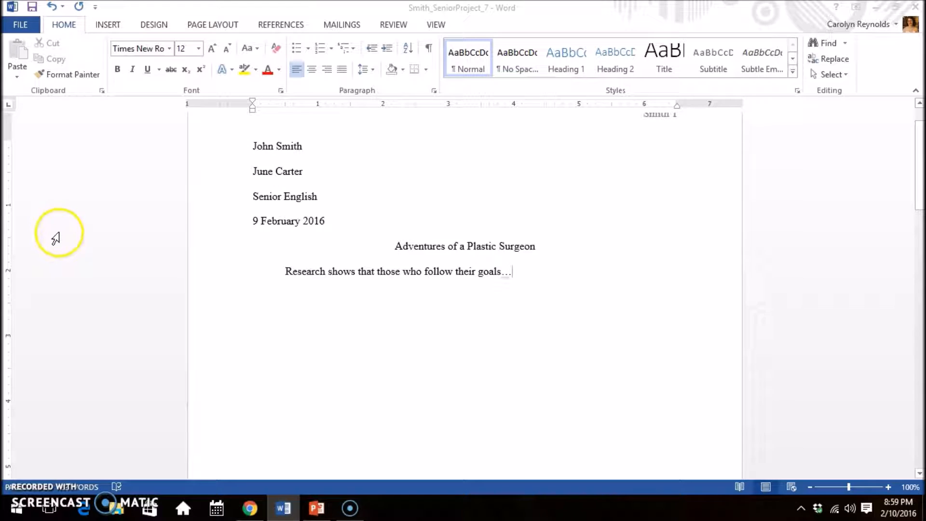
Insert a page break and type the centered heading 'Works Cited' on the new page
{"action": "left_click", "coordinate": [108, 24]}
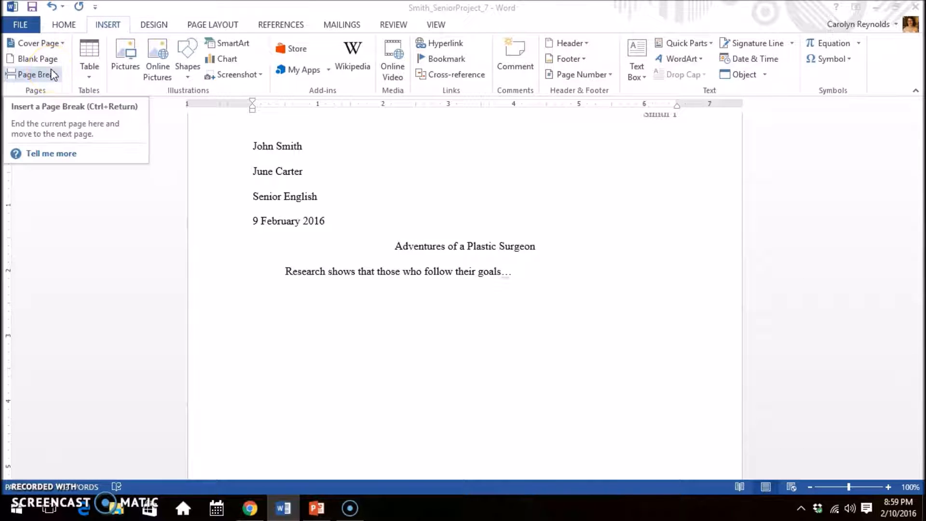
{"action": "left_click", "coordinate": [34, 74]}
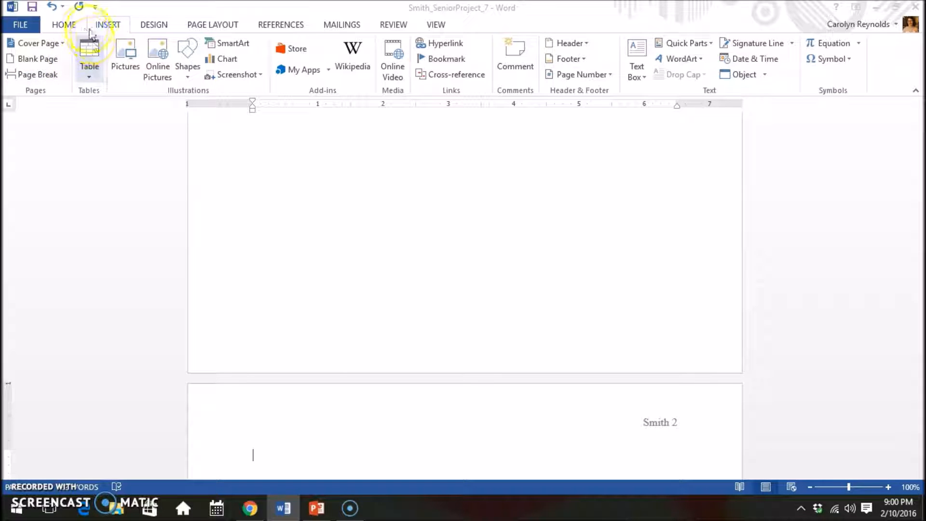
{"action": "left_click", "coordinate": [63, 24]}
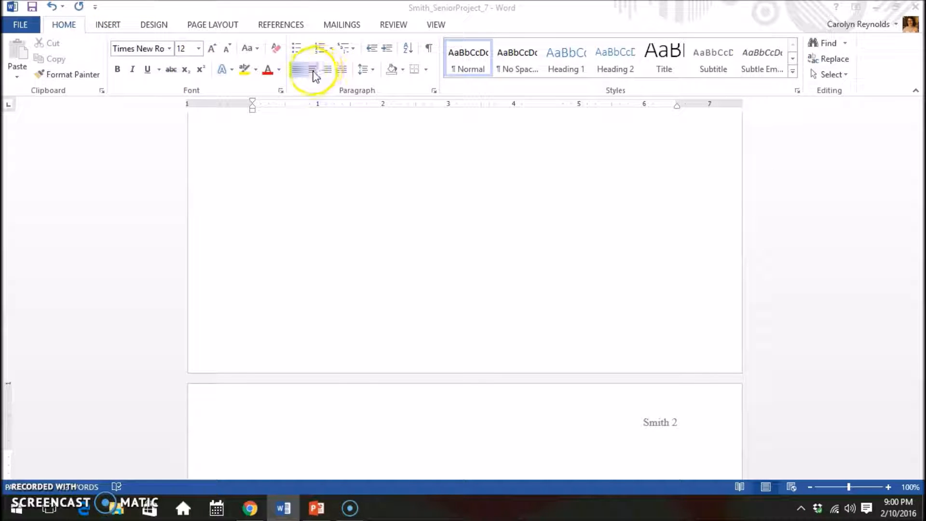
{"action": "left_click", "coordinate": [312, 69]}
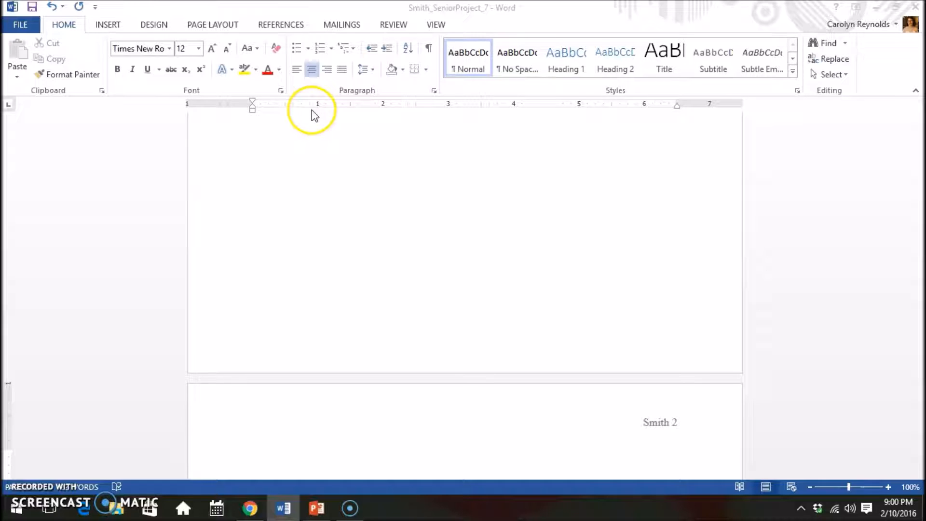
{"action": "type", "text": "Works"}
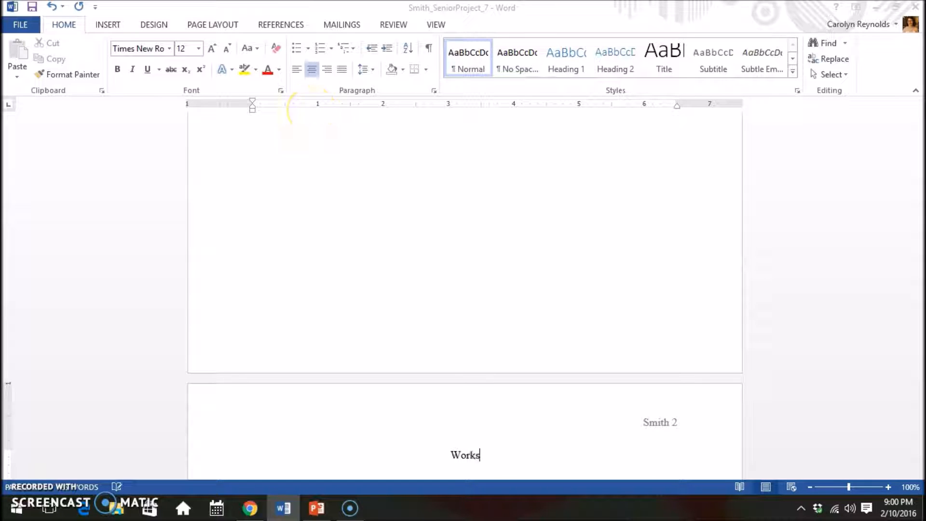
{"action": "type", "text": "Cited"}
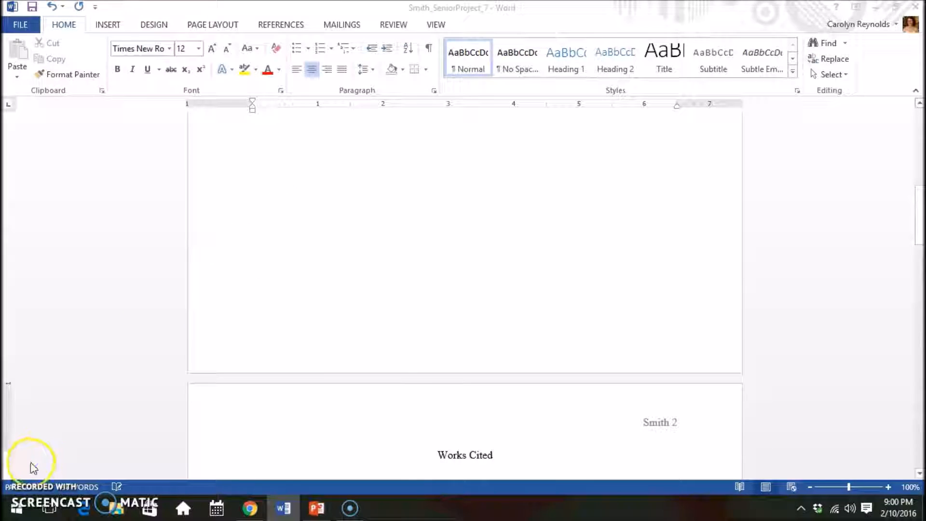
{"action": "left_click", "coordinate": [250, 508]}
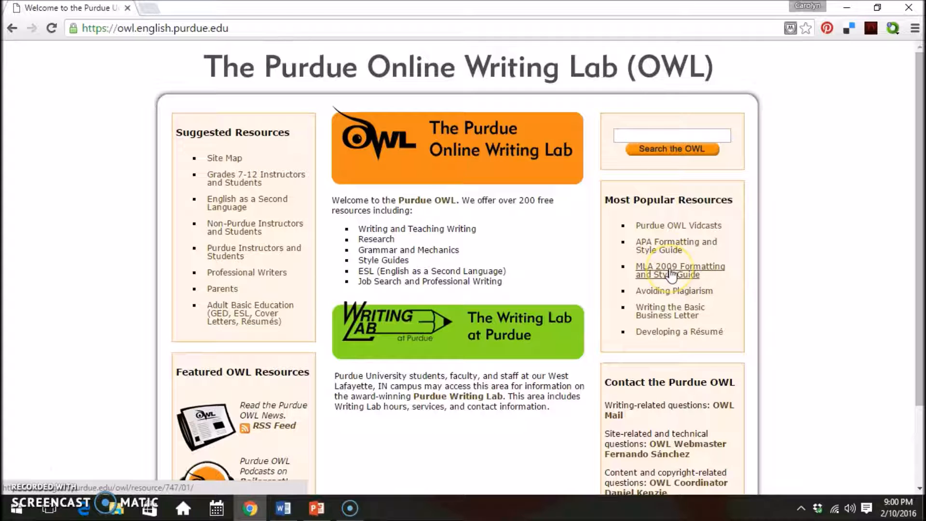
Open the Purdue OWL MLA Formatting and Style Guide page in Chrome
{"action": "left_click", "coordinate": [680, 270]}
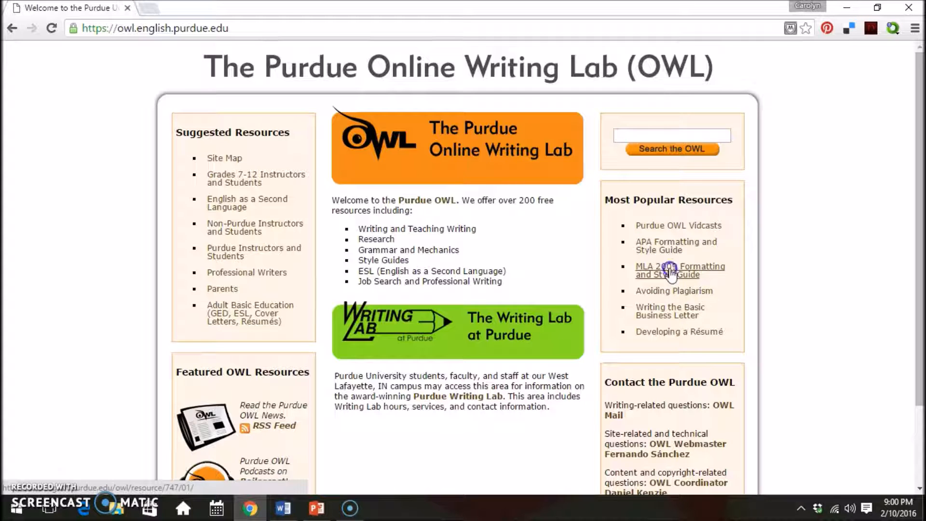
{"action": "left_click", "coordinate": [680, 270]}
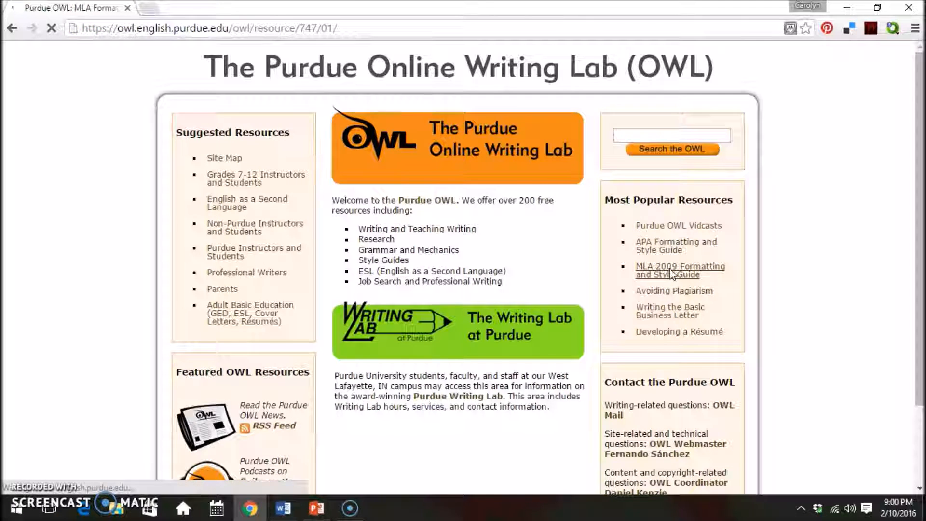
{"action": "left_click", "coordinate": [680, 270]}
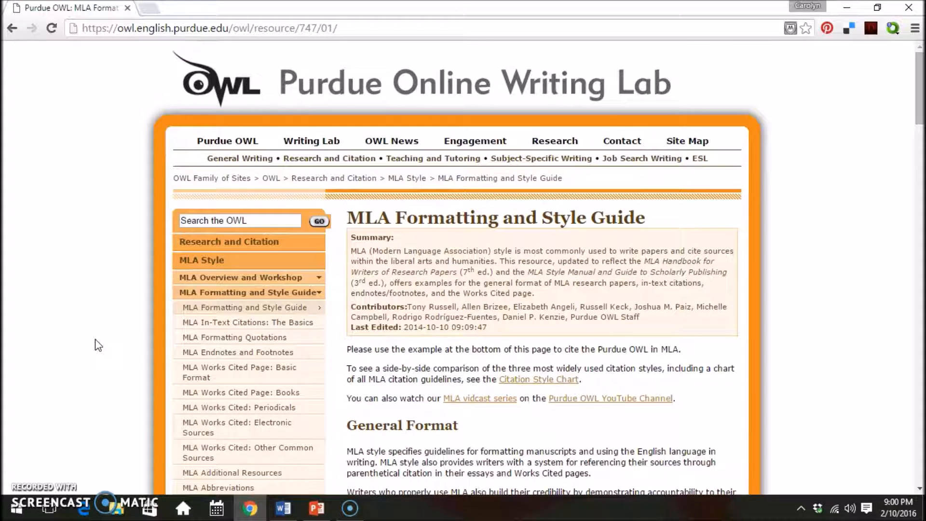
{"action": "left_click", "coordinate": [316, 508]}
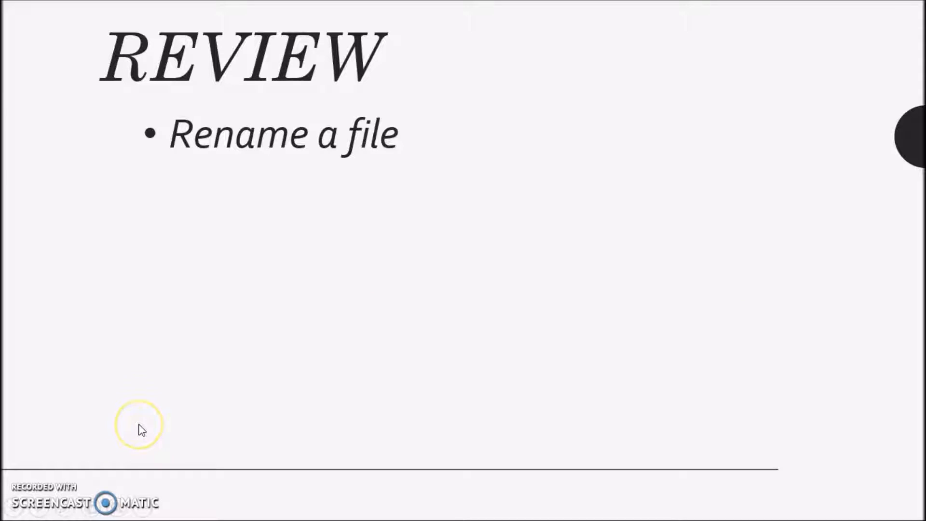